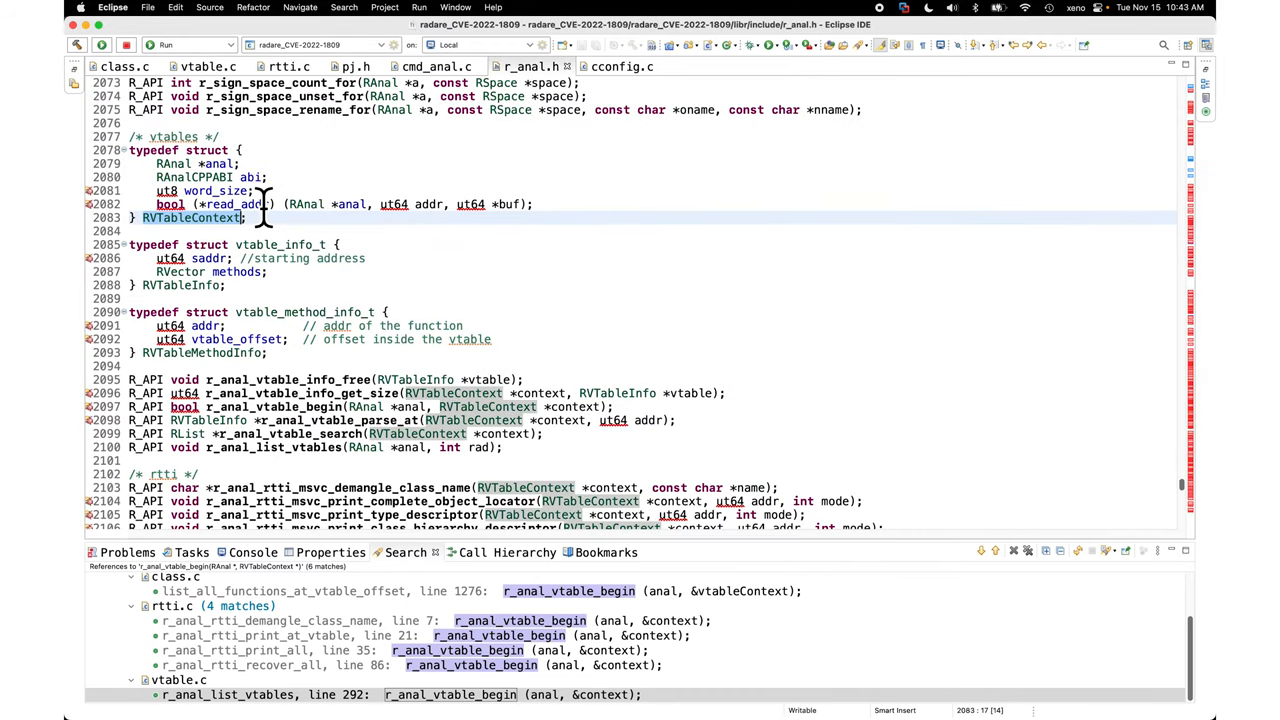
mouse_move(305, 190)
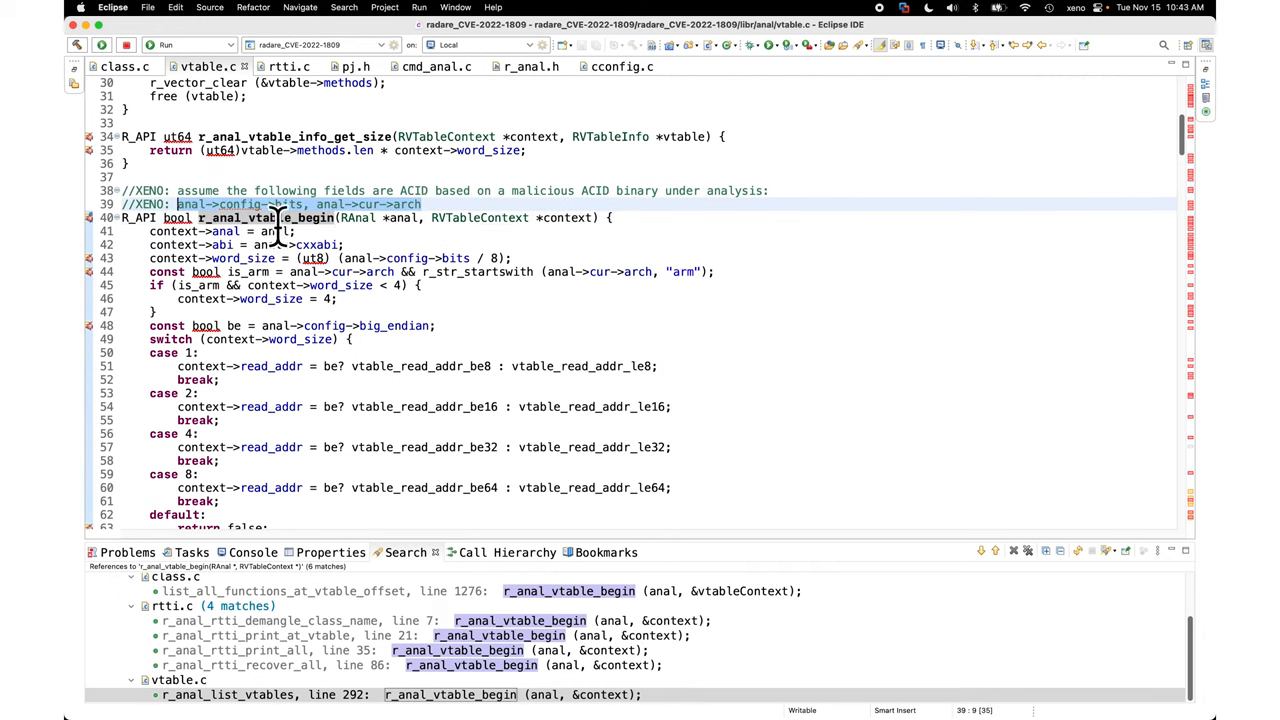
mouse_move(465, 222)
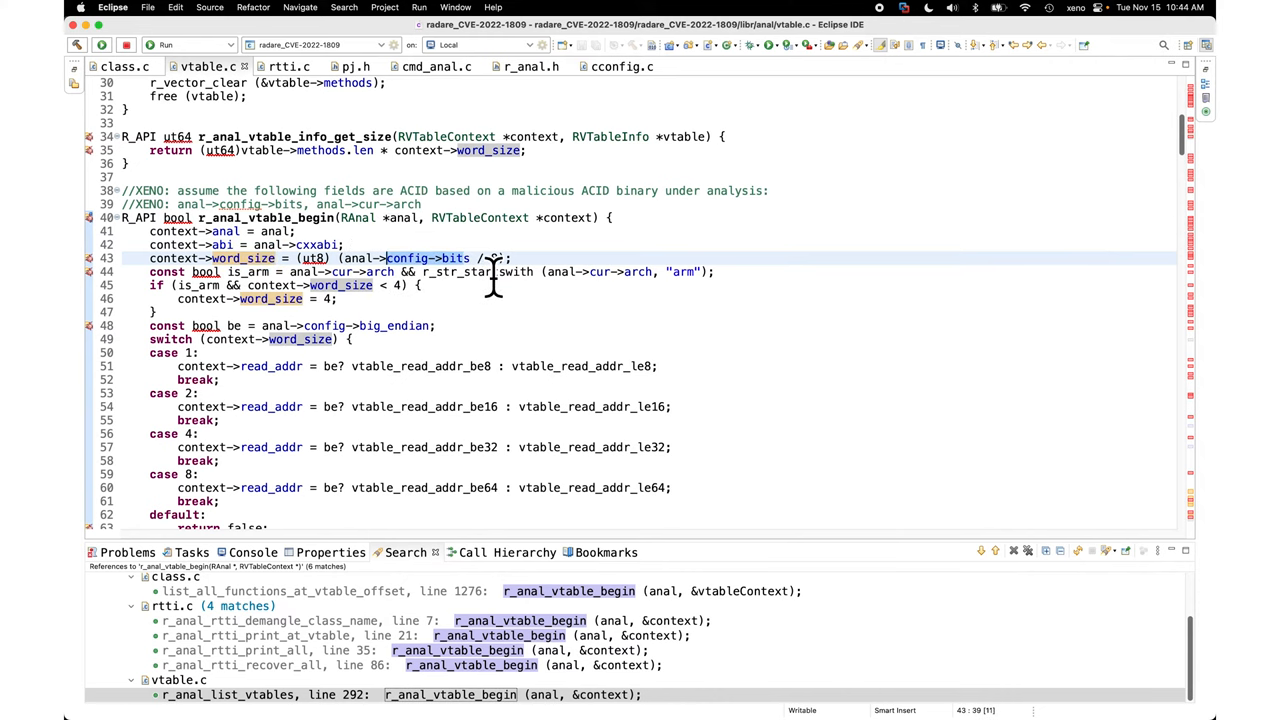
mouse_move(390, 272)
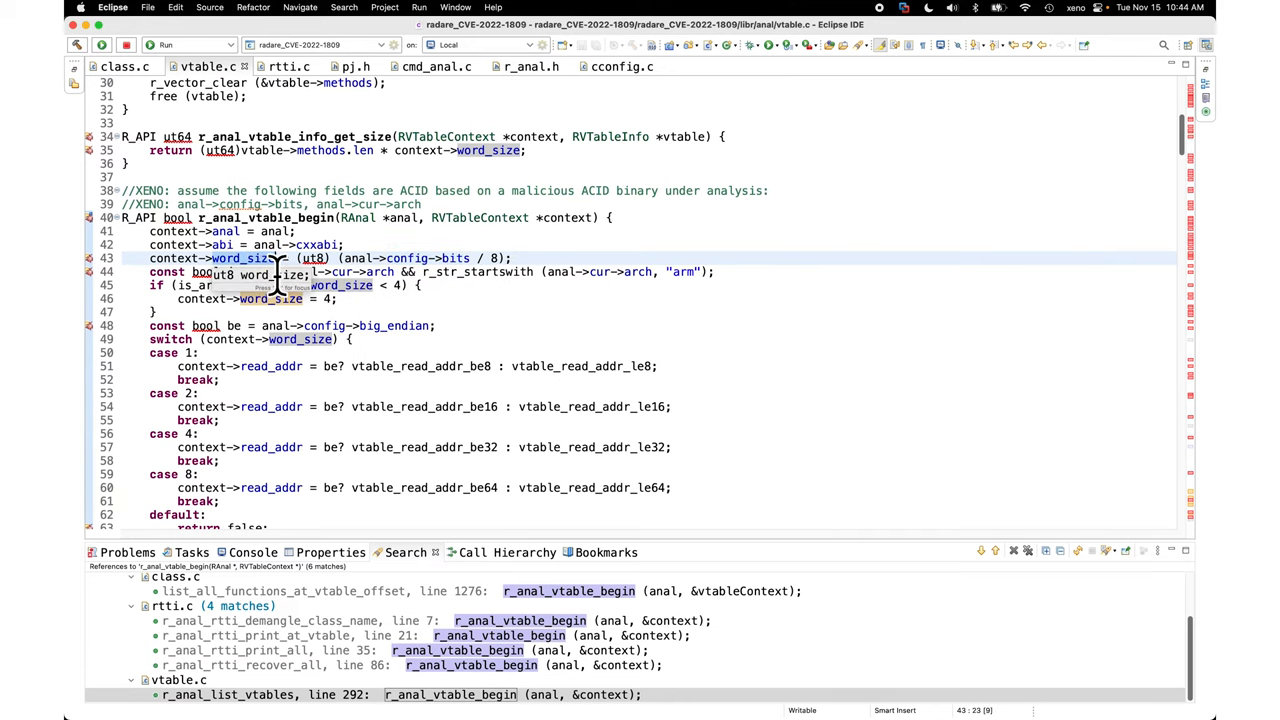
Append the comment '//XENO: anal->config->bits -> context->word_size ACID' to line 43.
text(//)
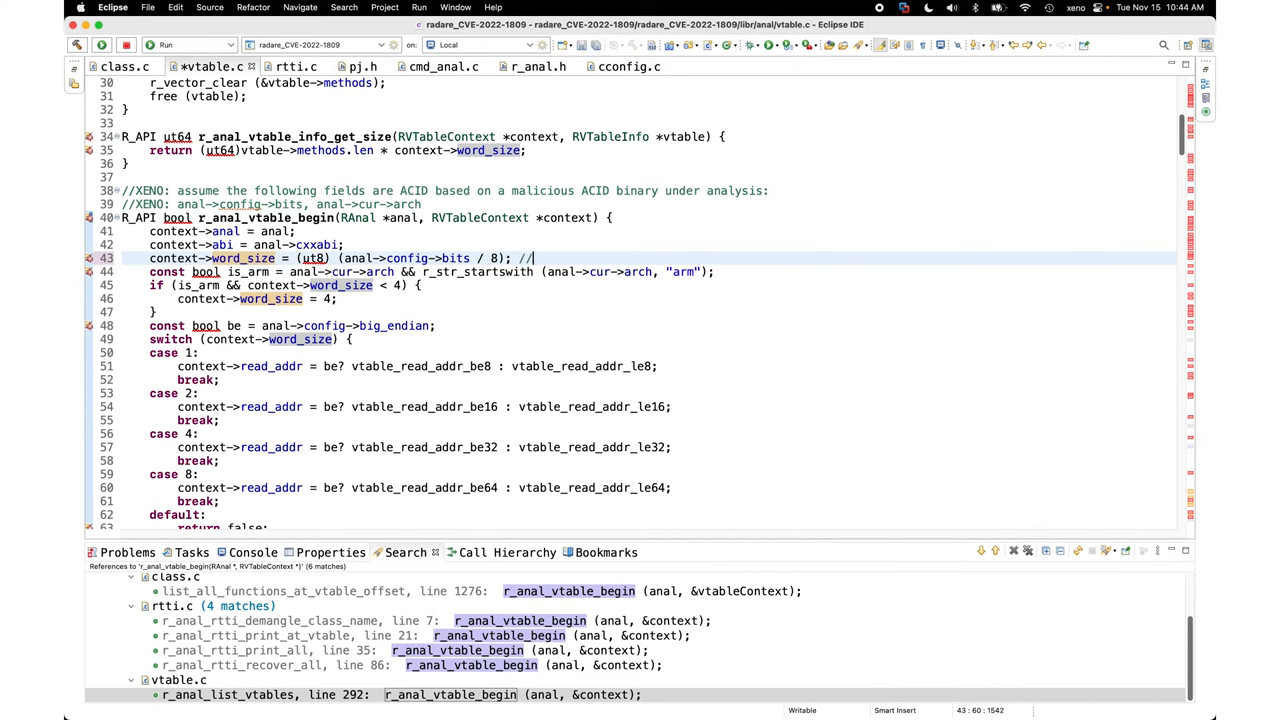
text(XEno)
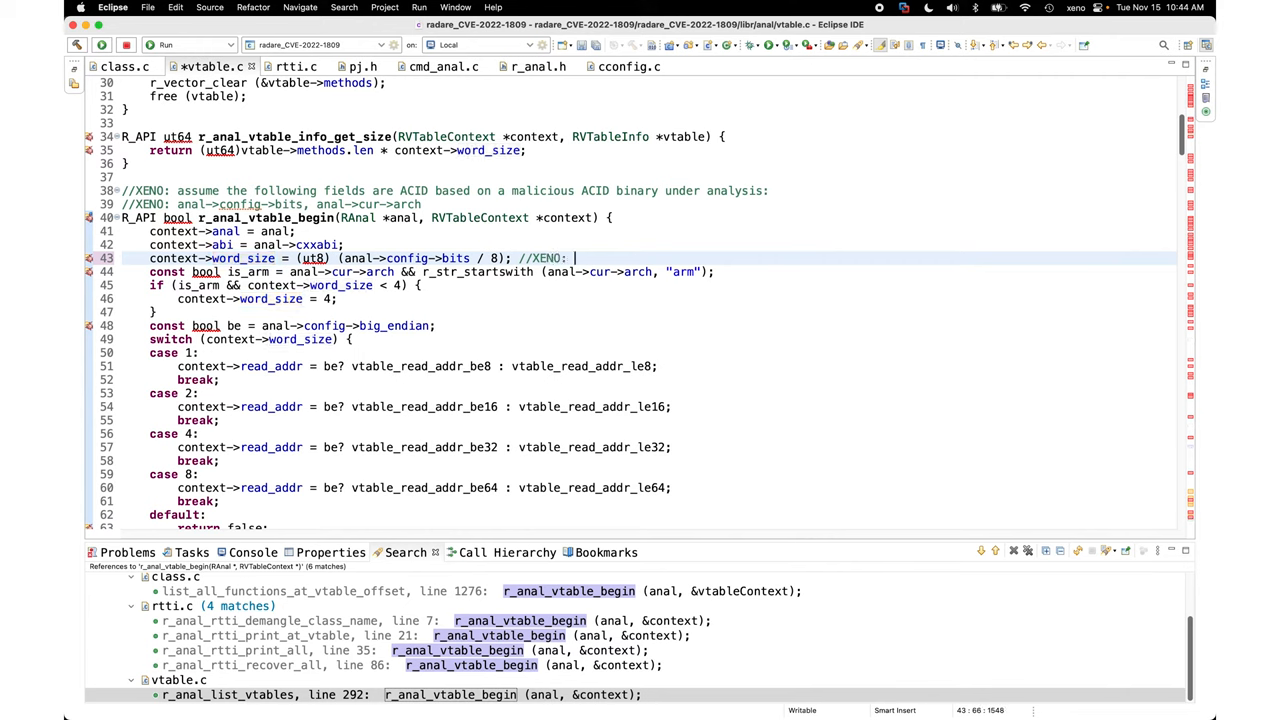
text(anal->config->bits -> context->word_size ACID)
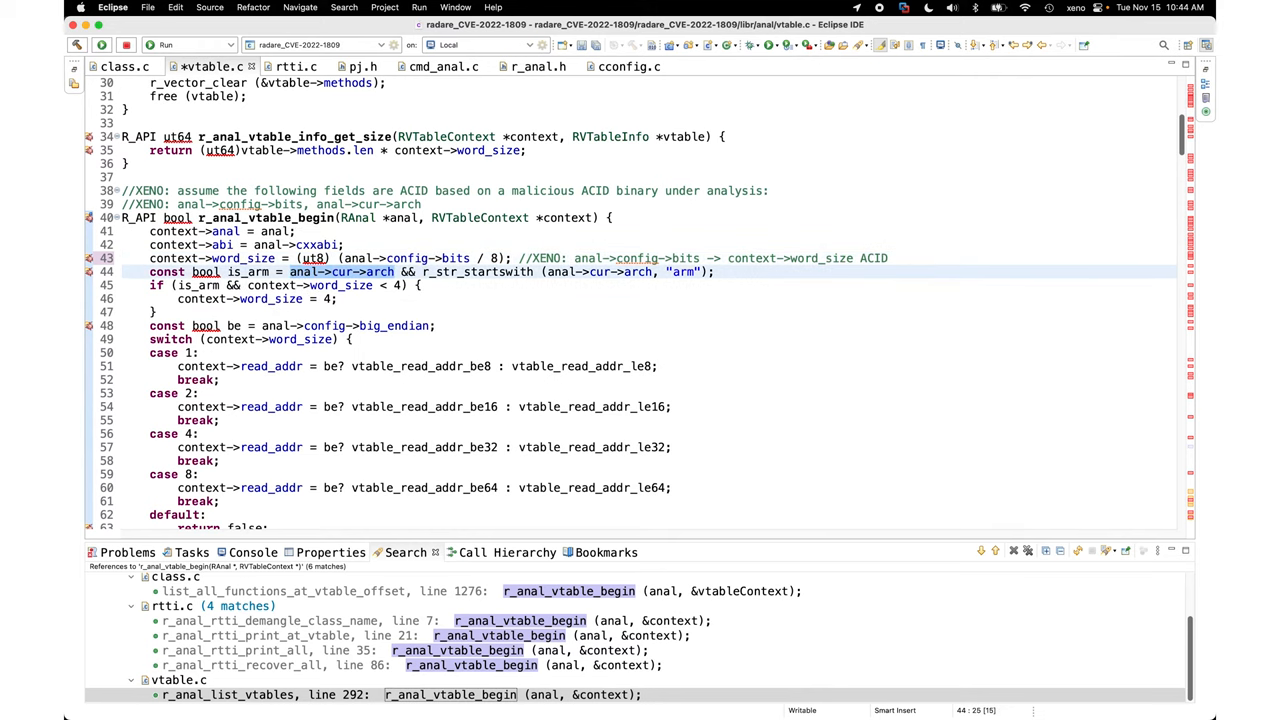
Append the comment '//XENO: anal->cur->arch -> is_arm ACID' to line 44.
text(//)
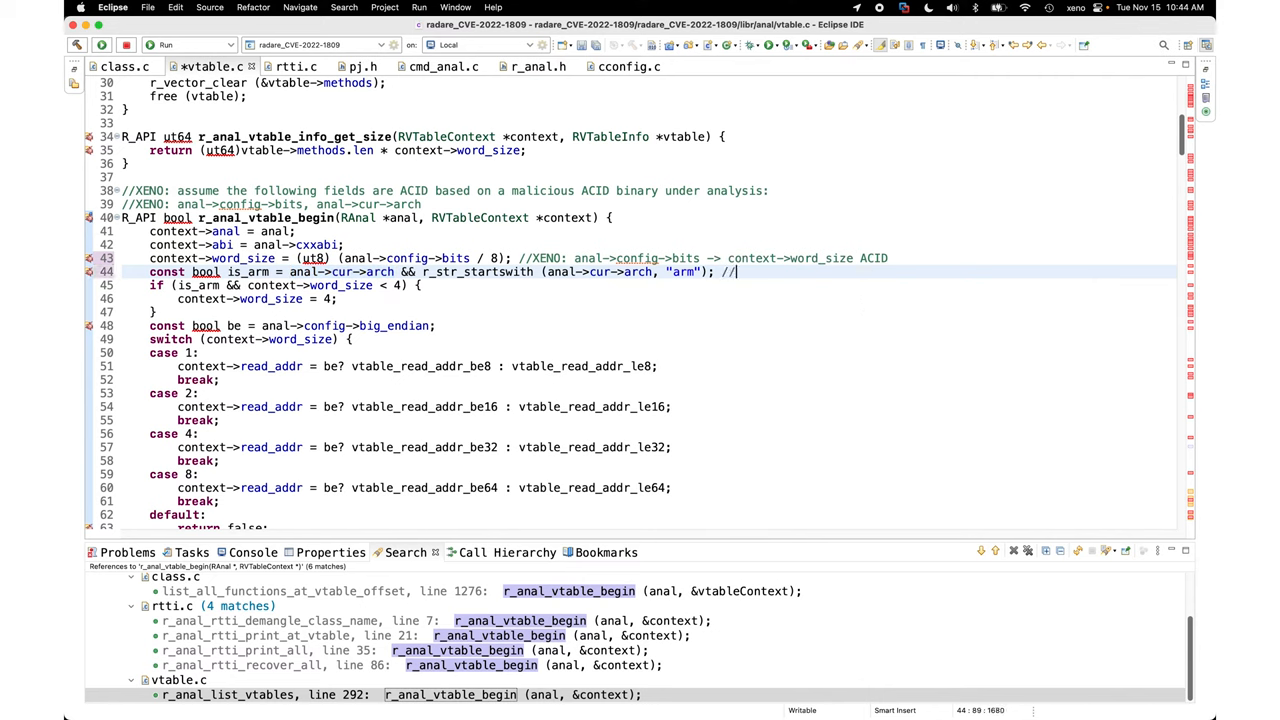
text(anal->cur->arch -> is_arm ACID)
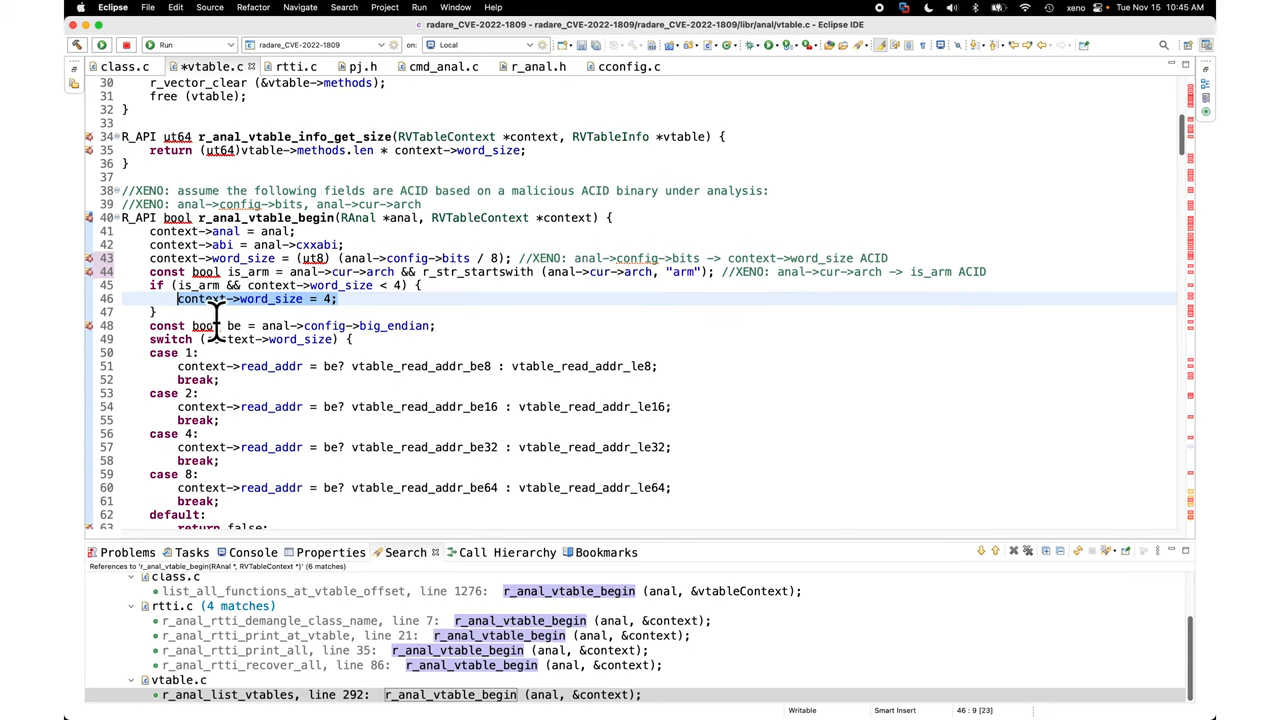
click(295, 298)
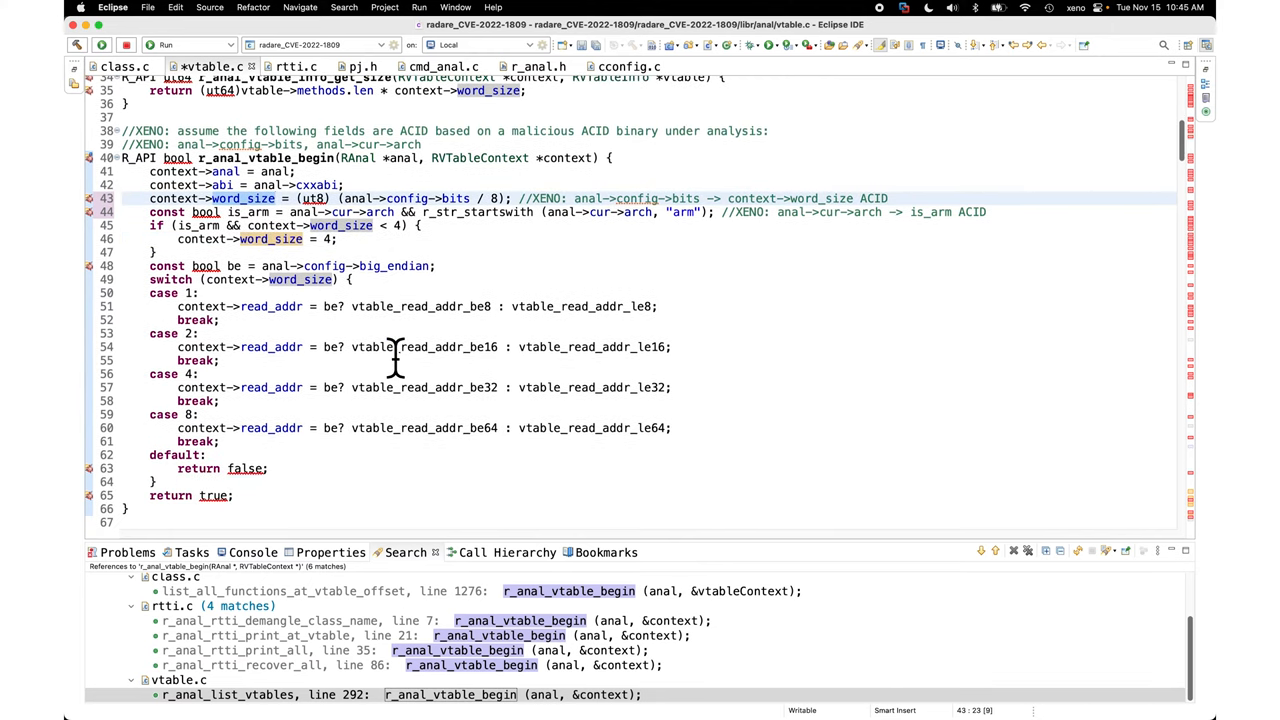
mouse_move(318, 265)
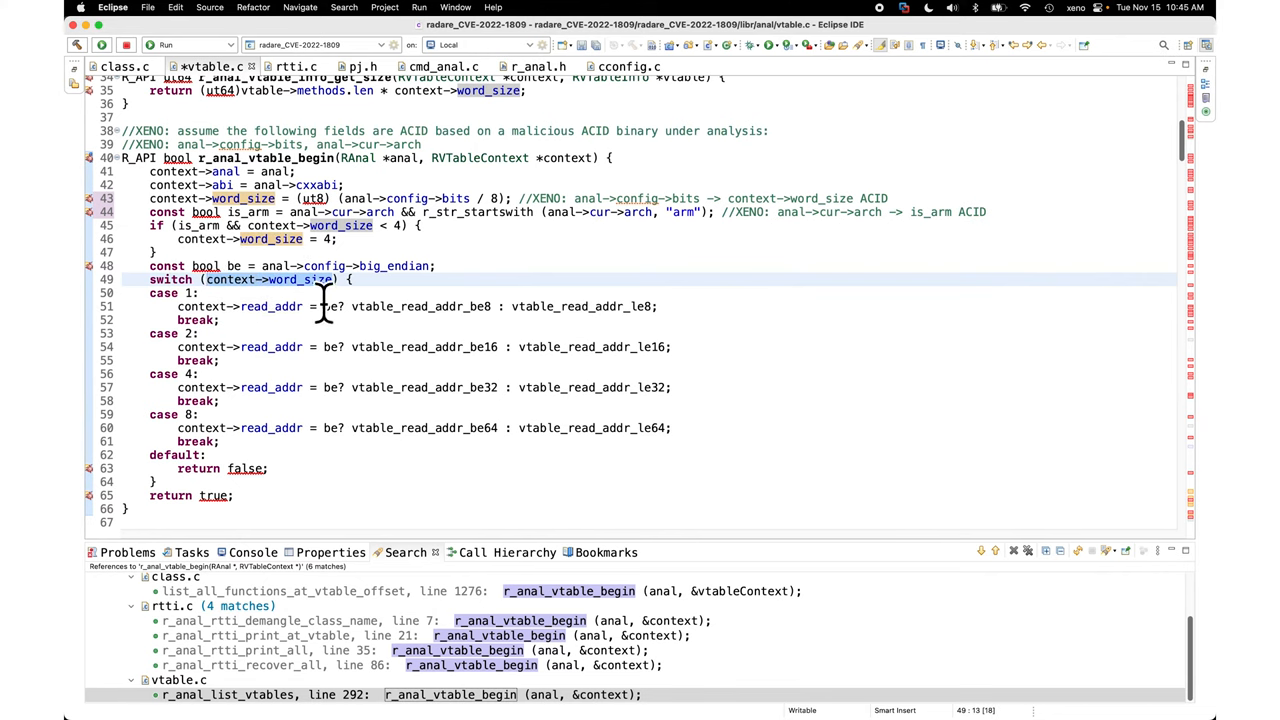
mouse_move(205, 438)
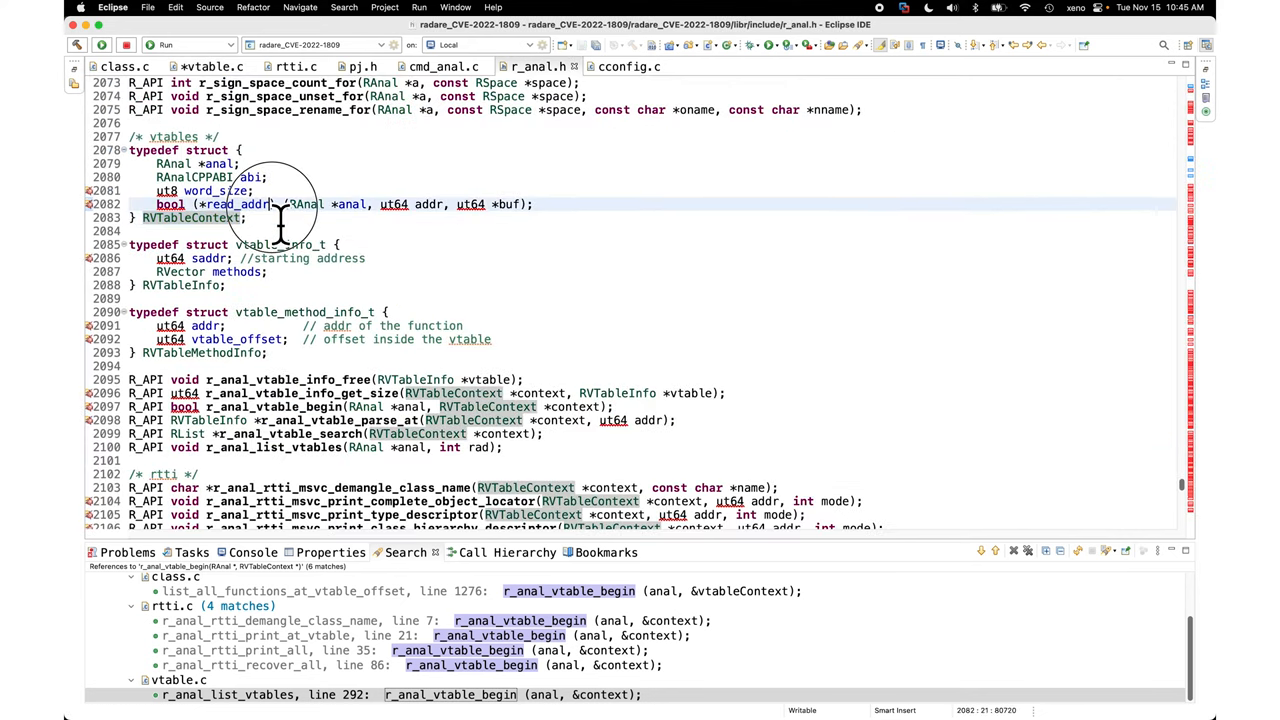
Select the read_addr function pointer field in the RVTableContext struct of r_anal.h.
double_click(237, 204)
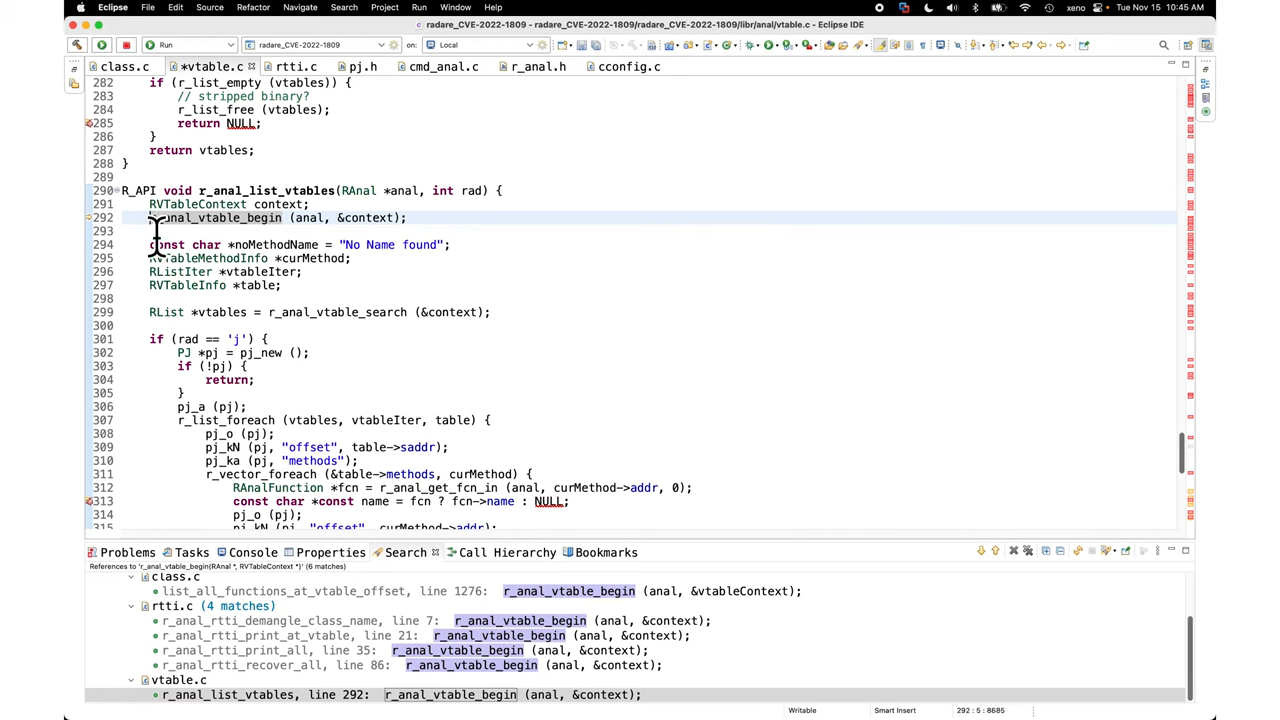
mouse_move(190, 244)
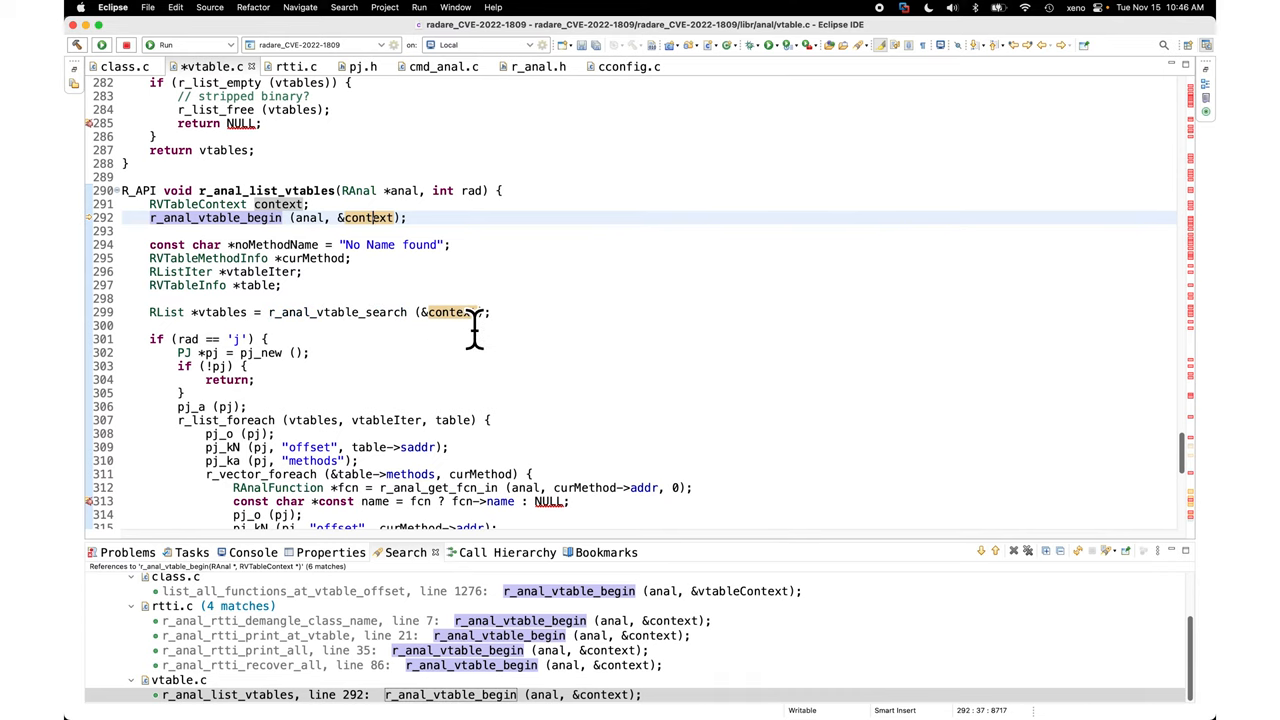
mouse_move(470, 311)
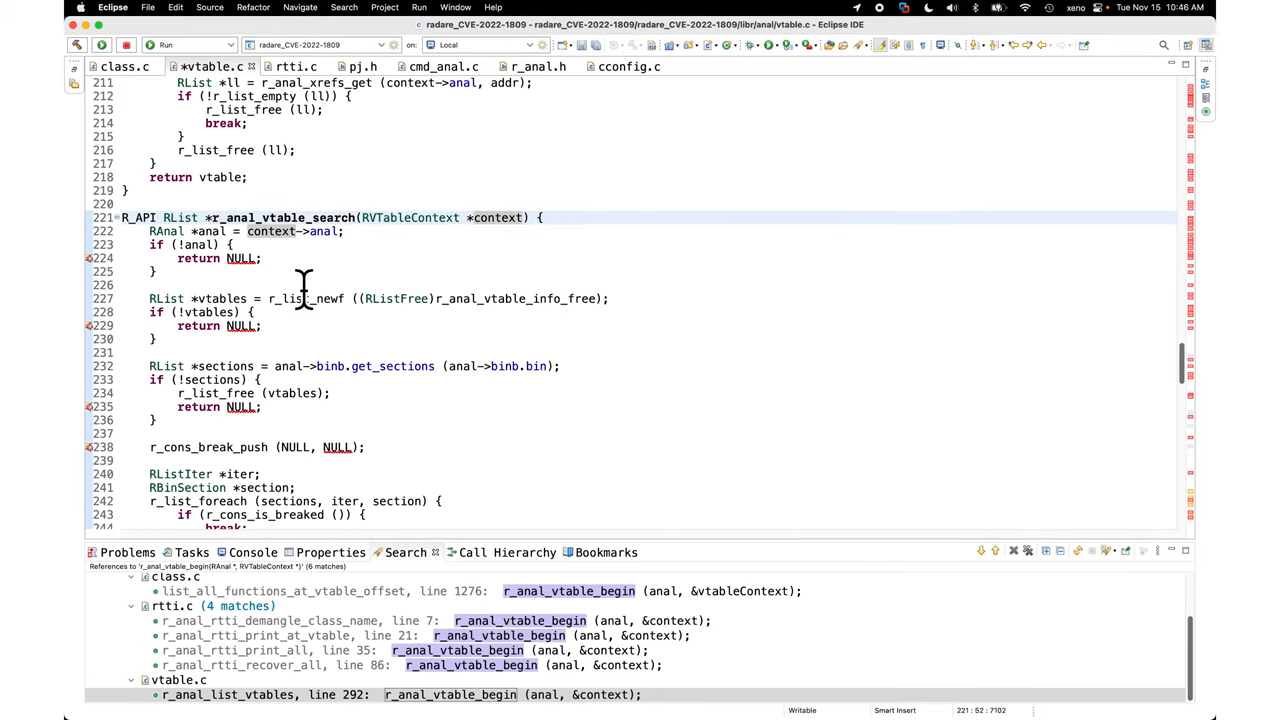
Scroll through r_anal_vtable_search's section loop down to vtable_is_addr_vtable_start.
scroll(down, 3)
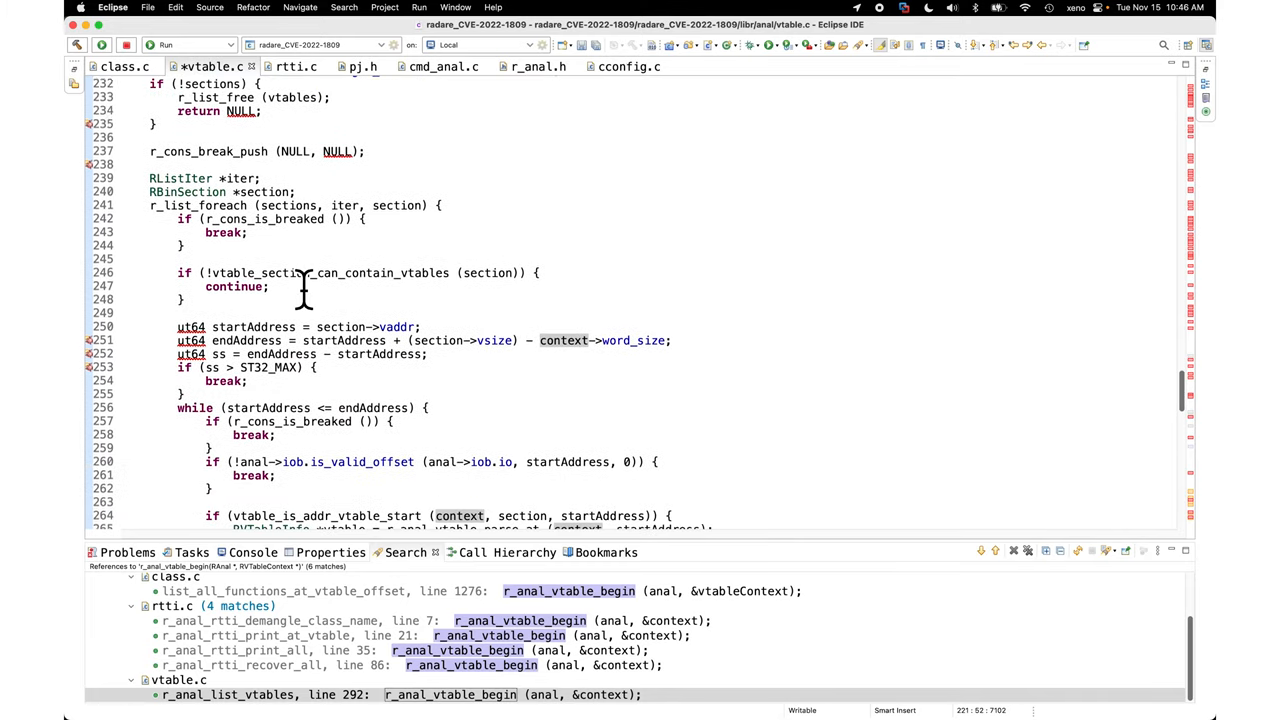
scroll(down, 3)
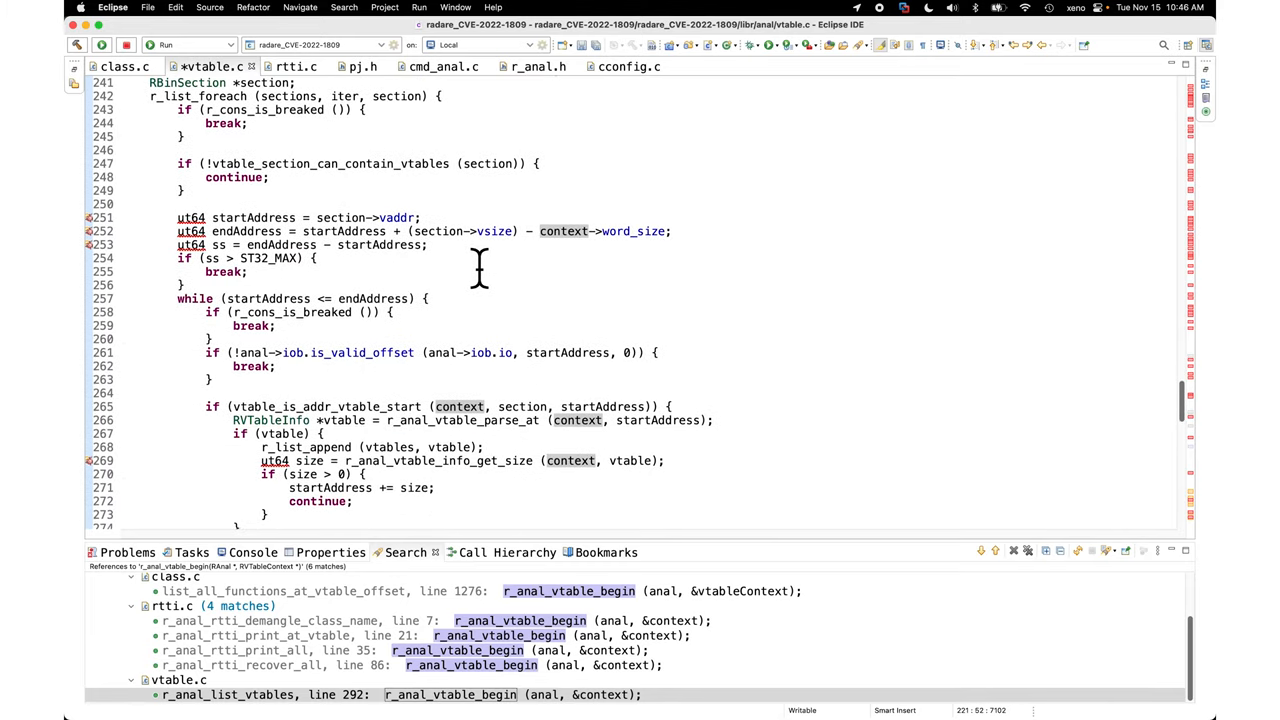
scroll(down, 3)
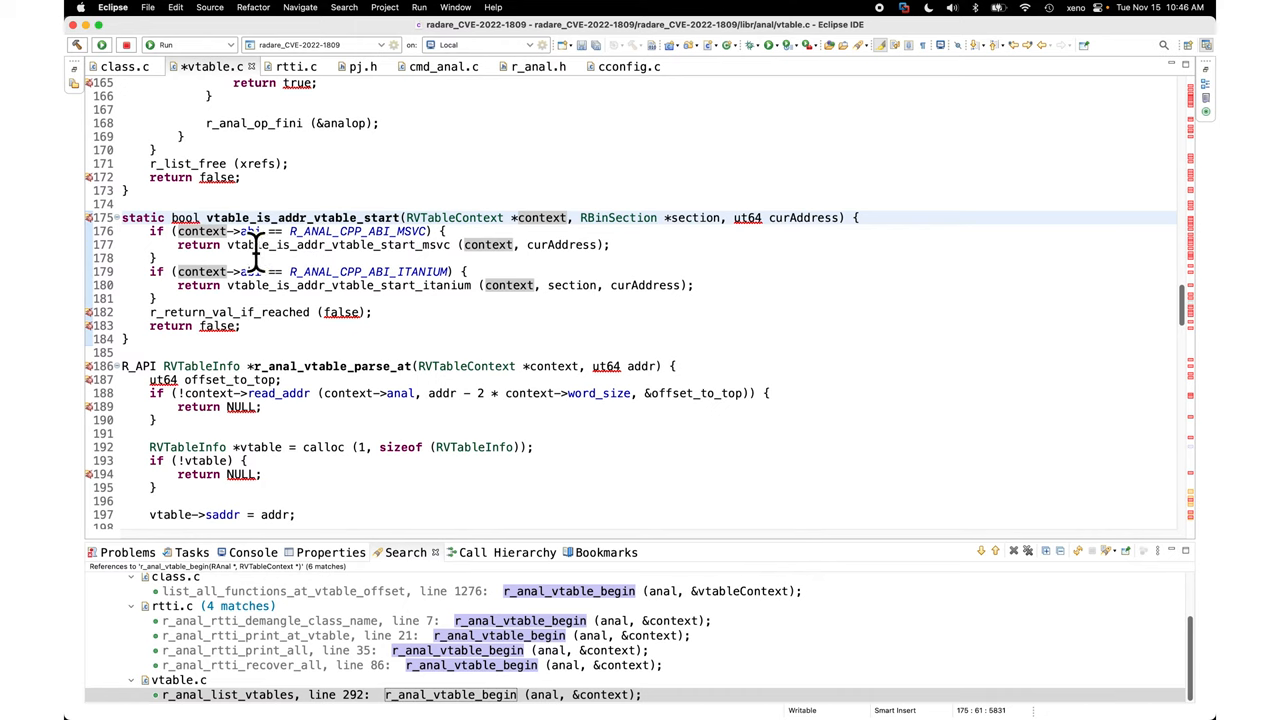
mouse_move(440, 271)
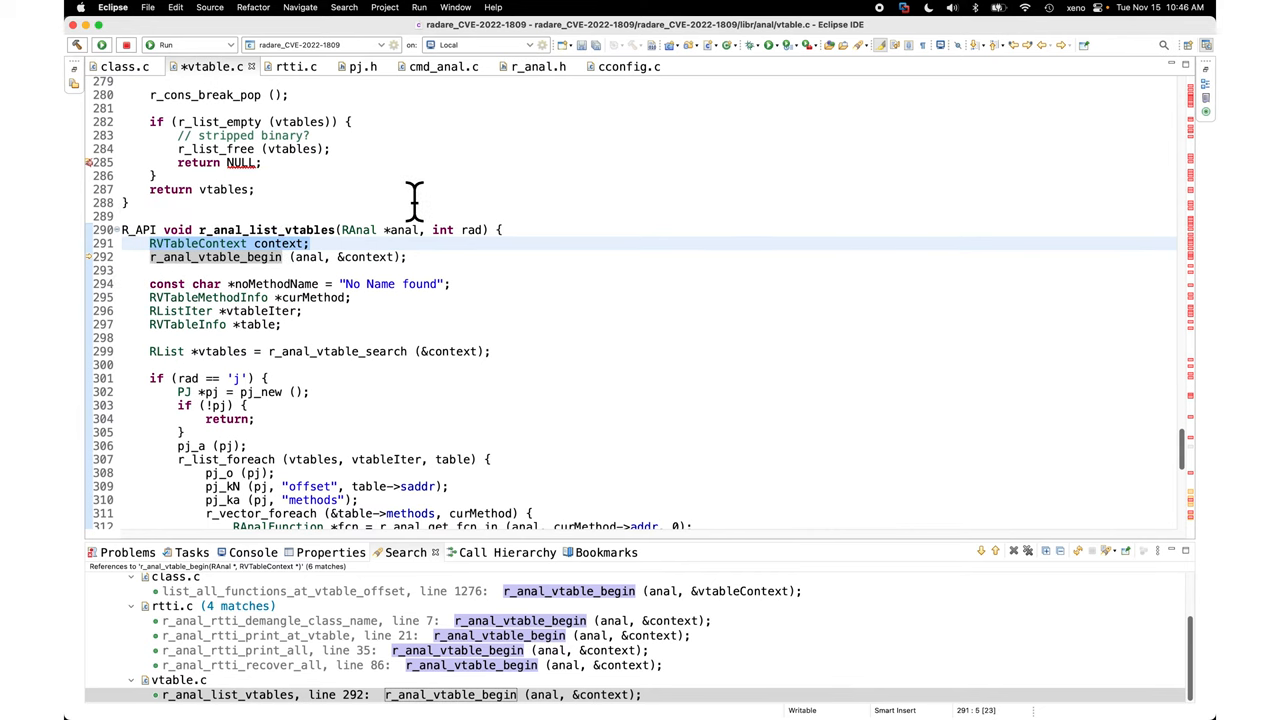
mouse_move(310, 258)
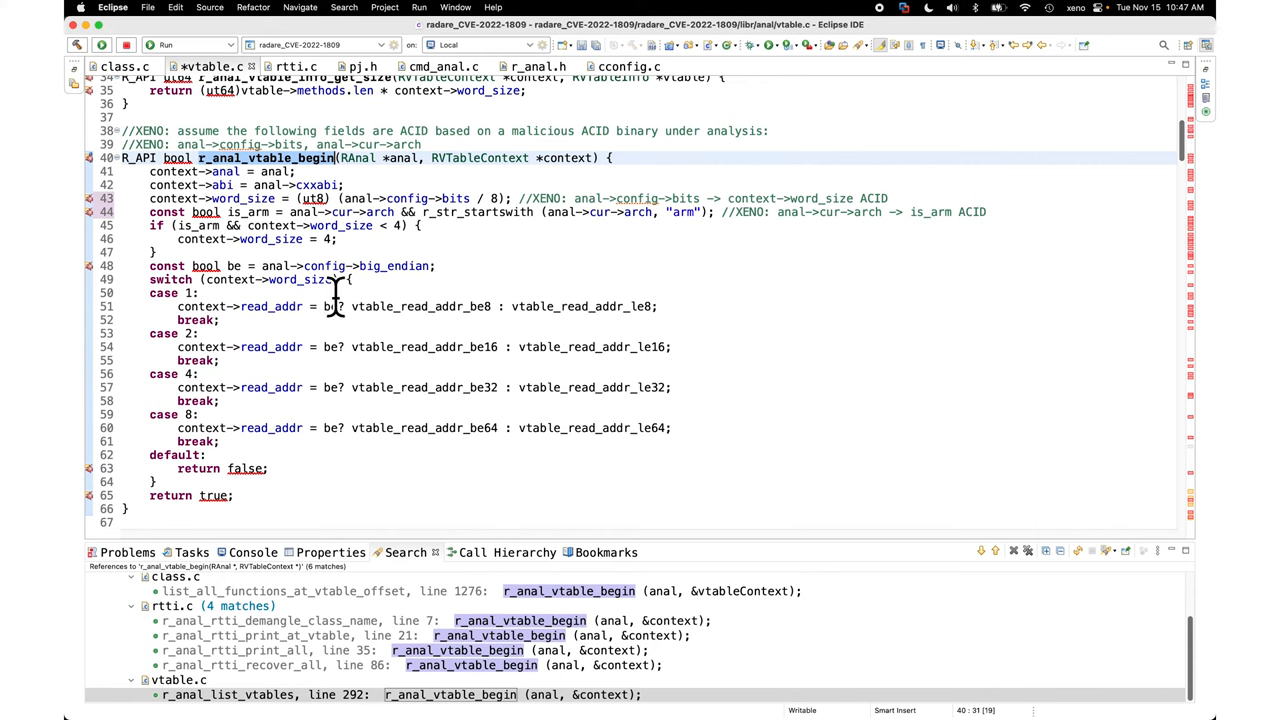
mouse_move(340, 265)
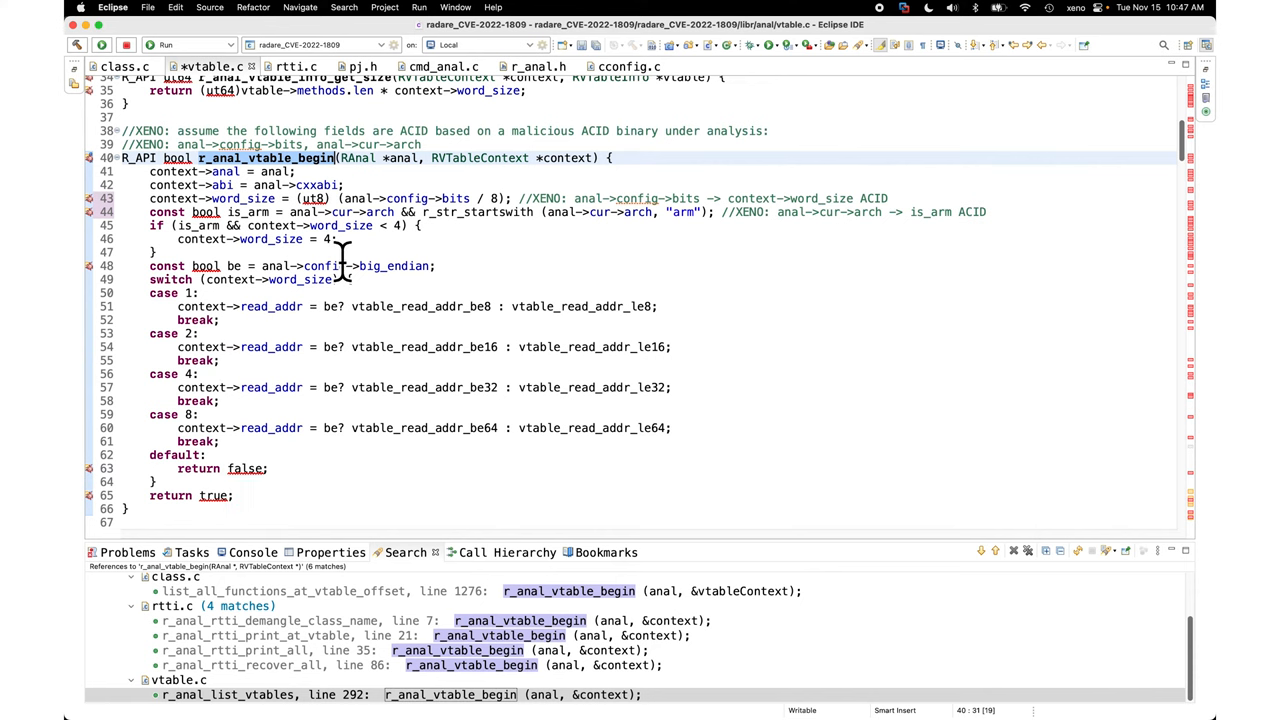